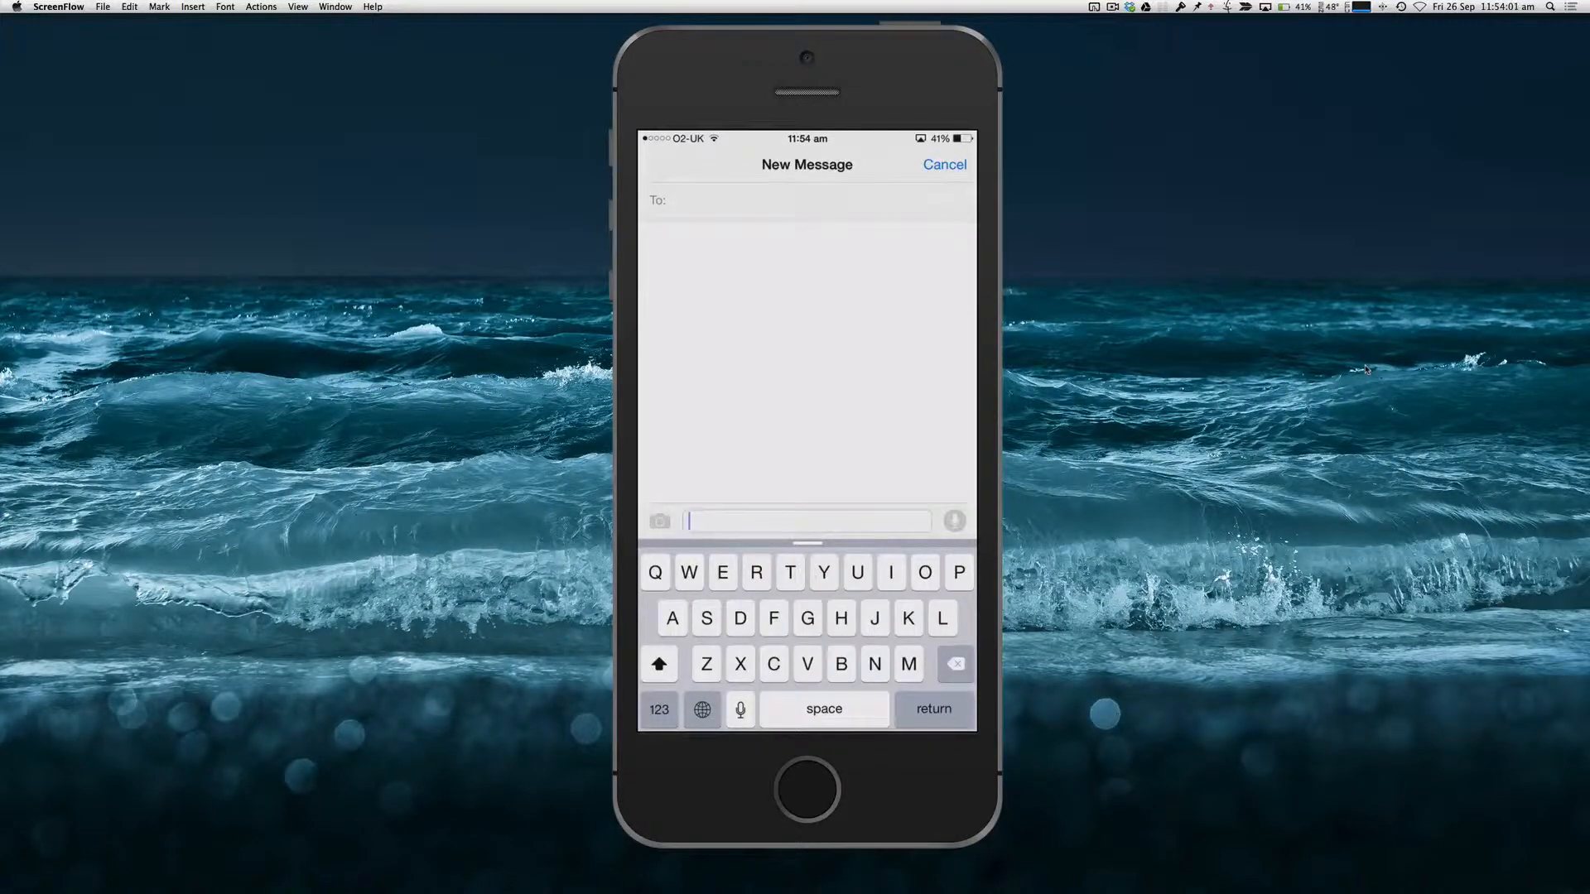
# - Enter a few test letters in the new message, then delete them so the message is empty
pyautogui.write('lp')
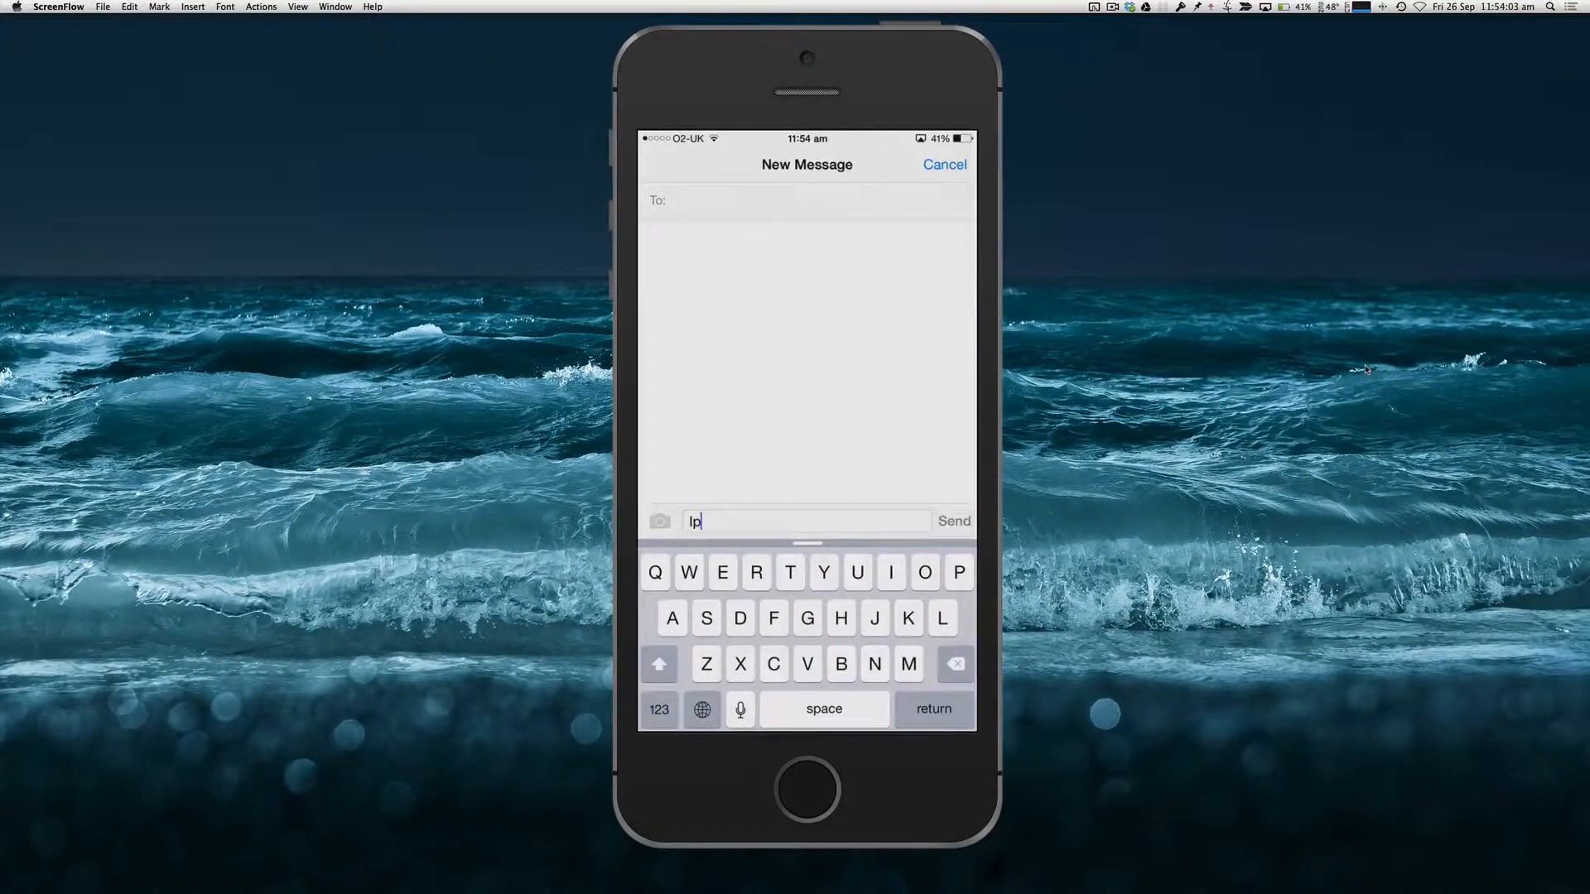
pyautogui.write('h')
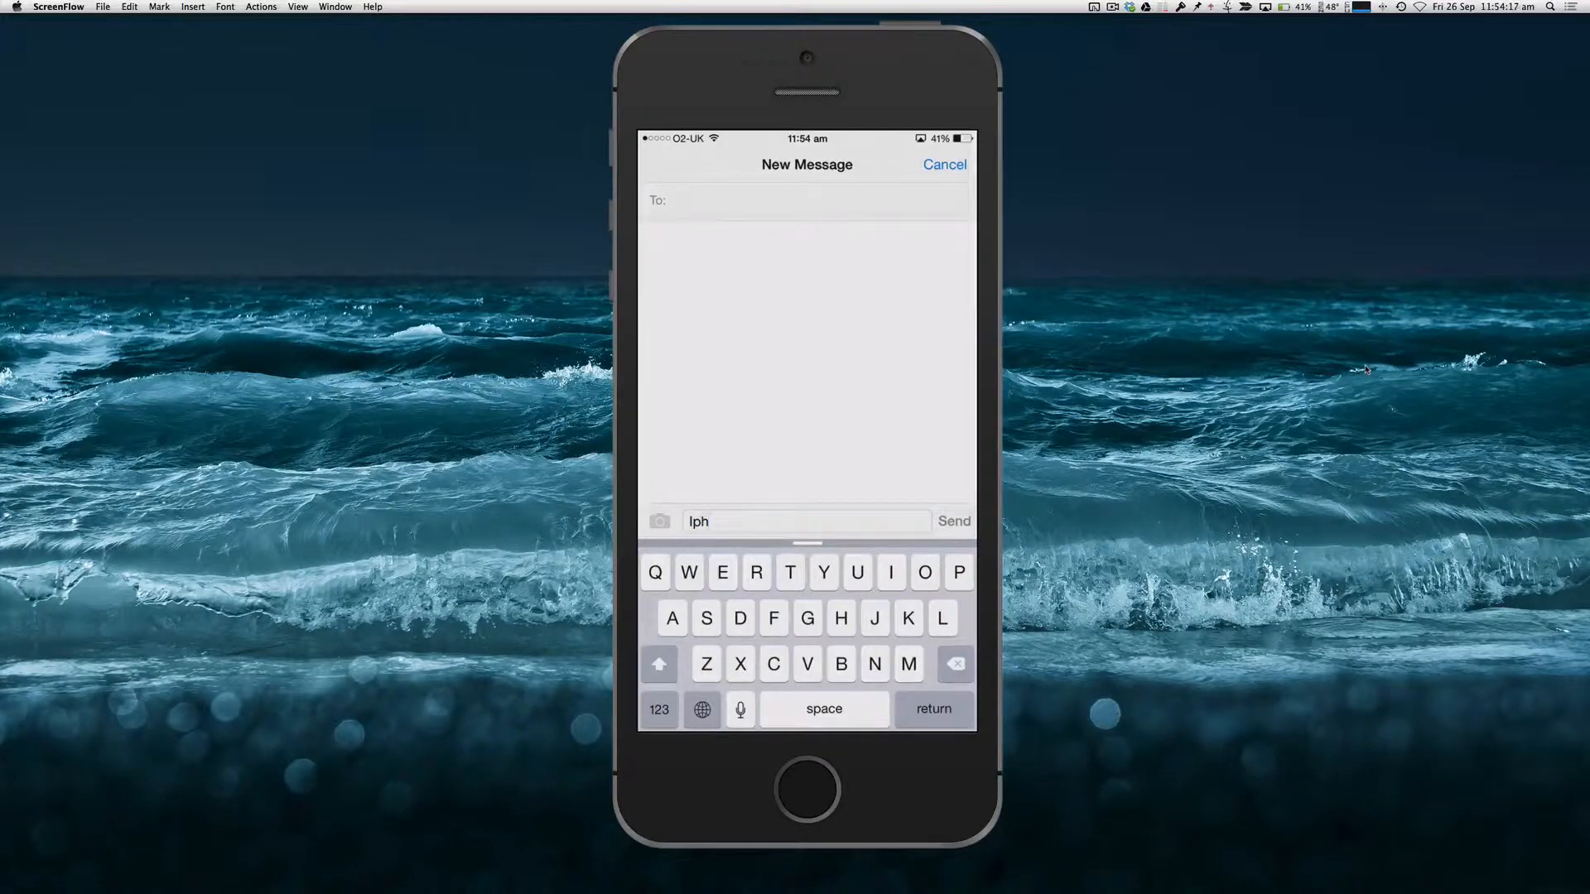
pyautogui.press('backspace')
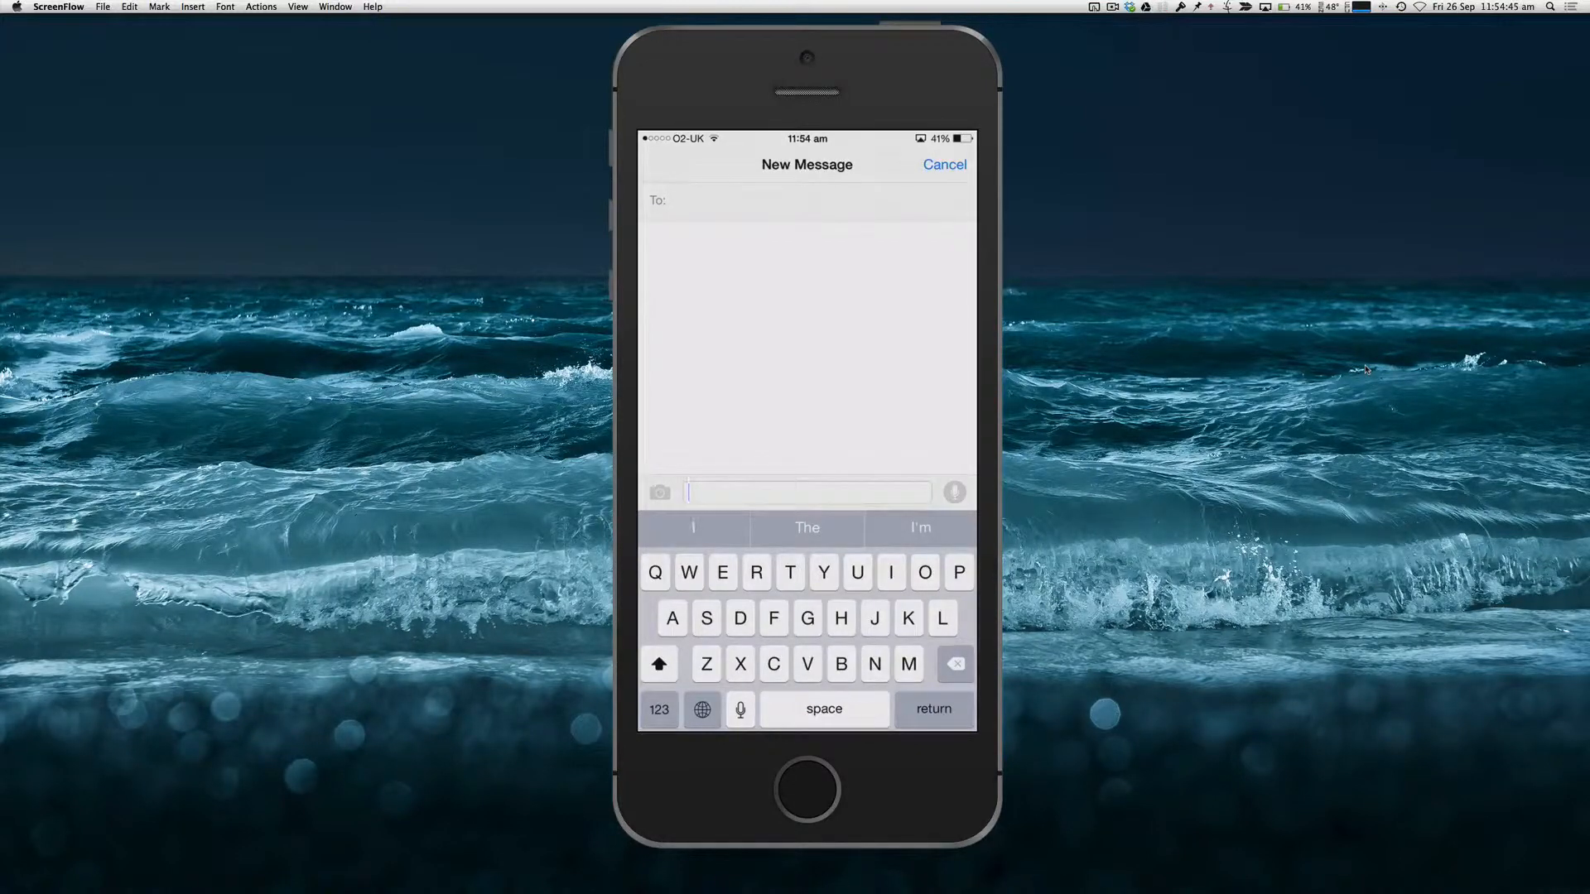
# - Hold the globe key to show the keyboard list with the Predictive switch
pyautogui.click(702, 709)
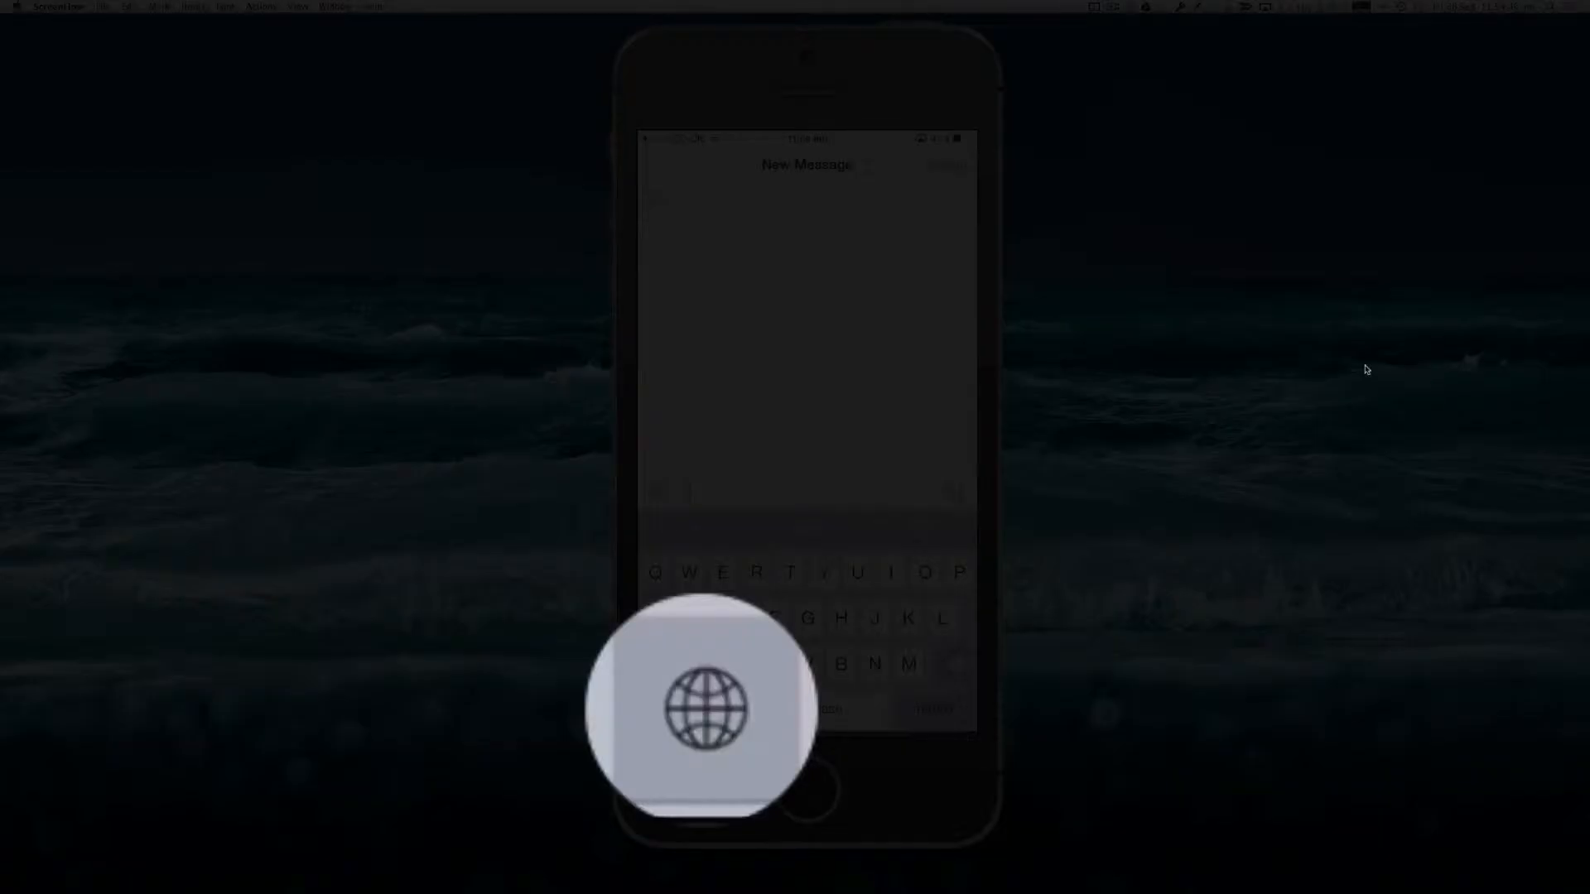
pyautogui.click(702, 709)
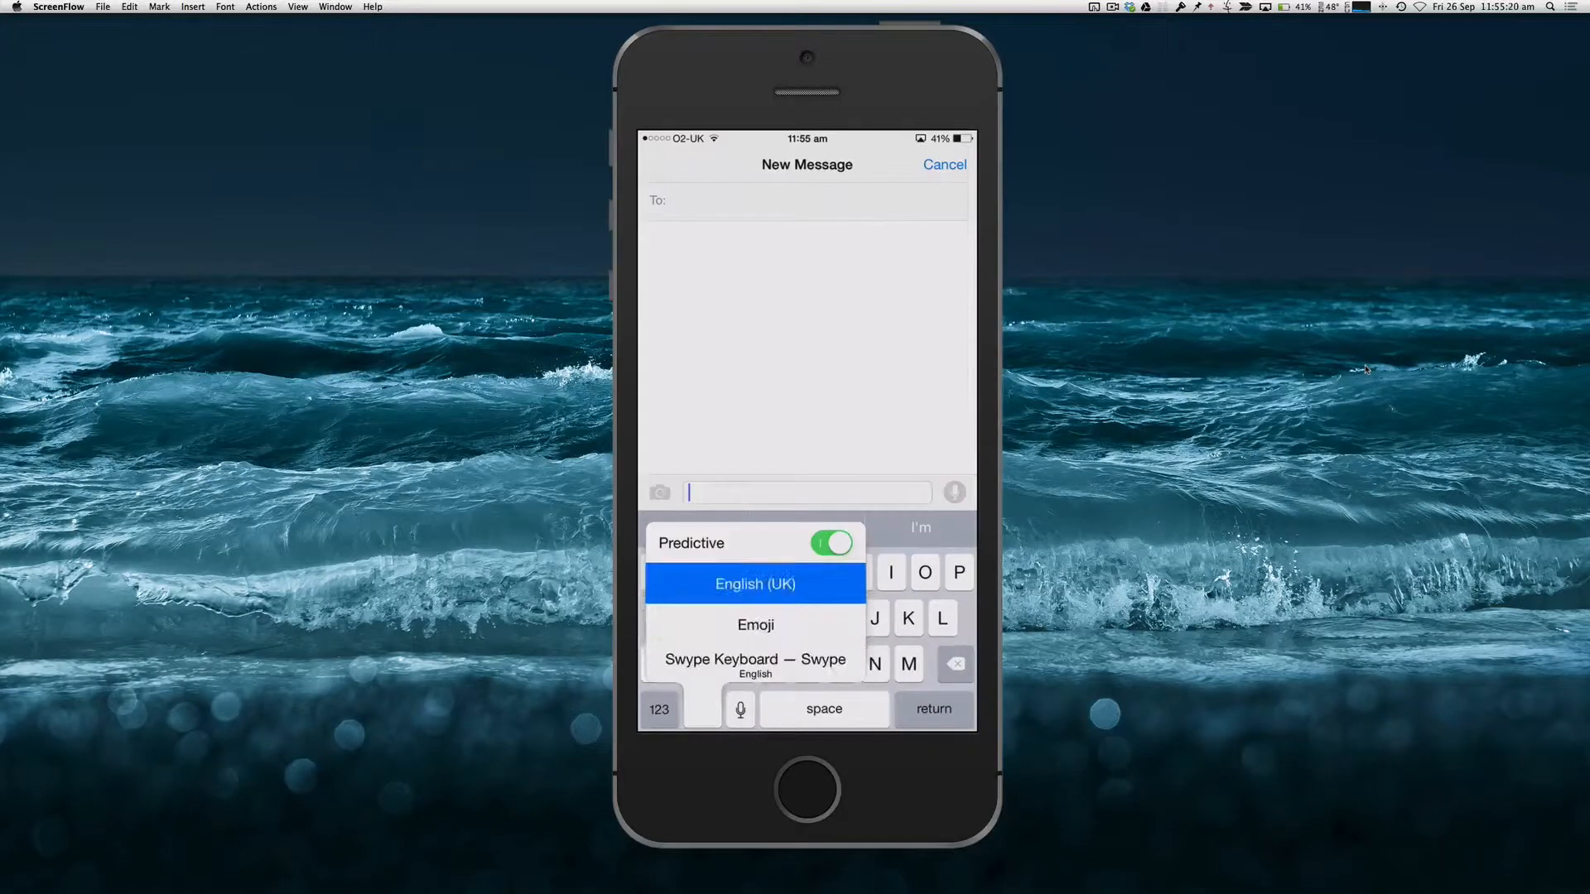
# - Switch Predictive off in the popup and dismiss the keyboard list
pyautogui.click(830, 543)
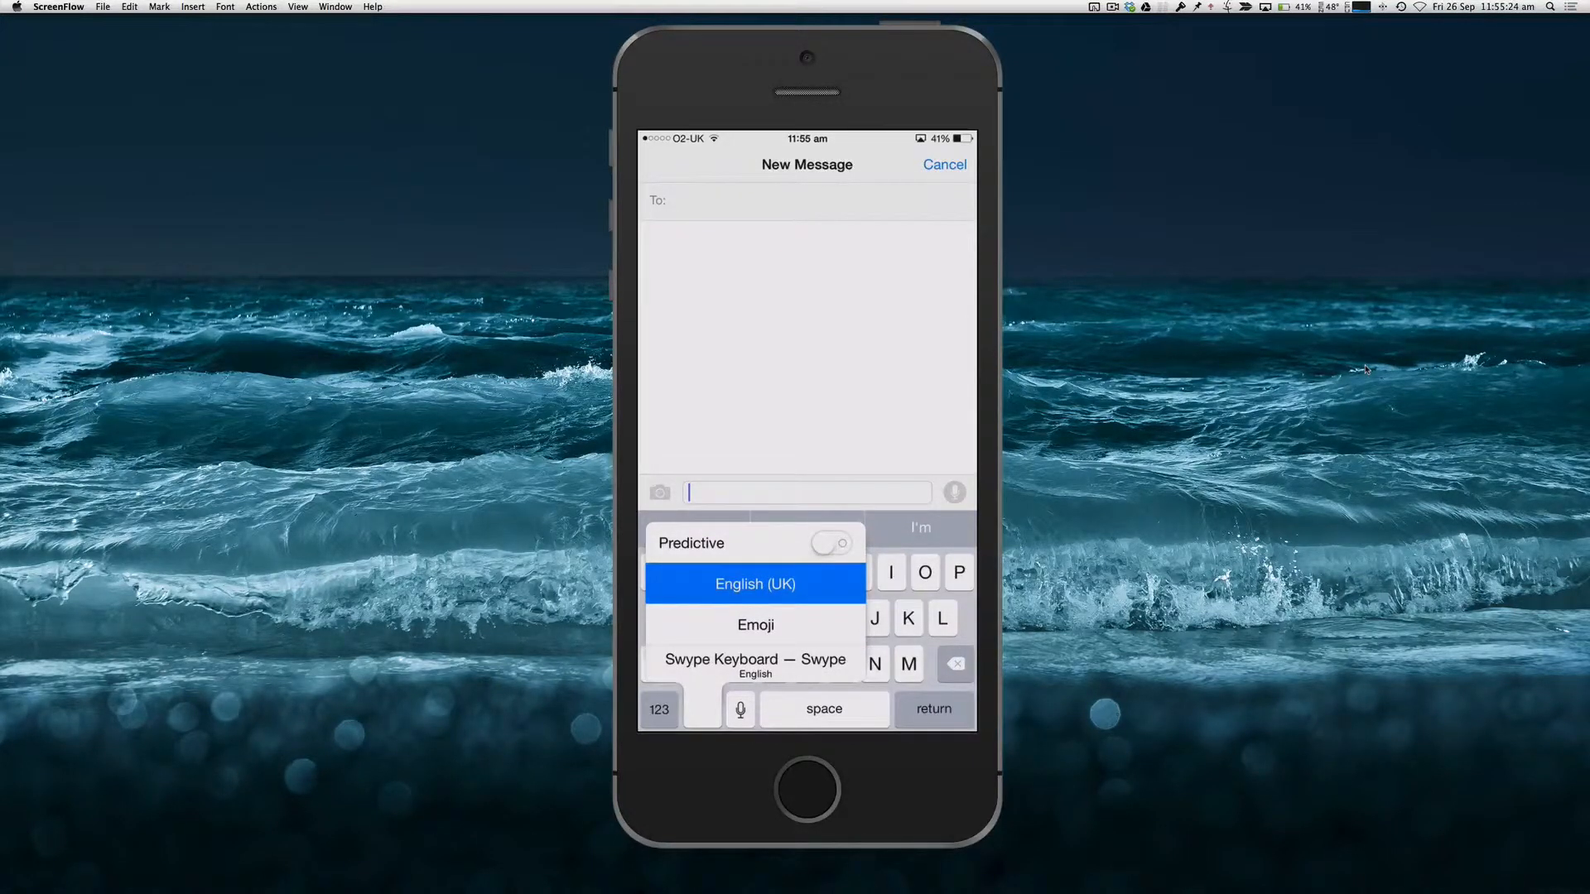
pyautogui.click(756, 583)
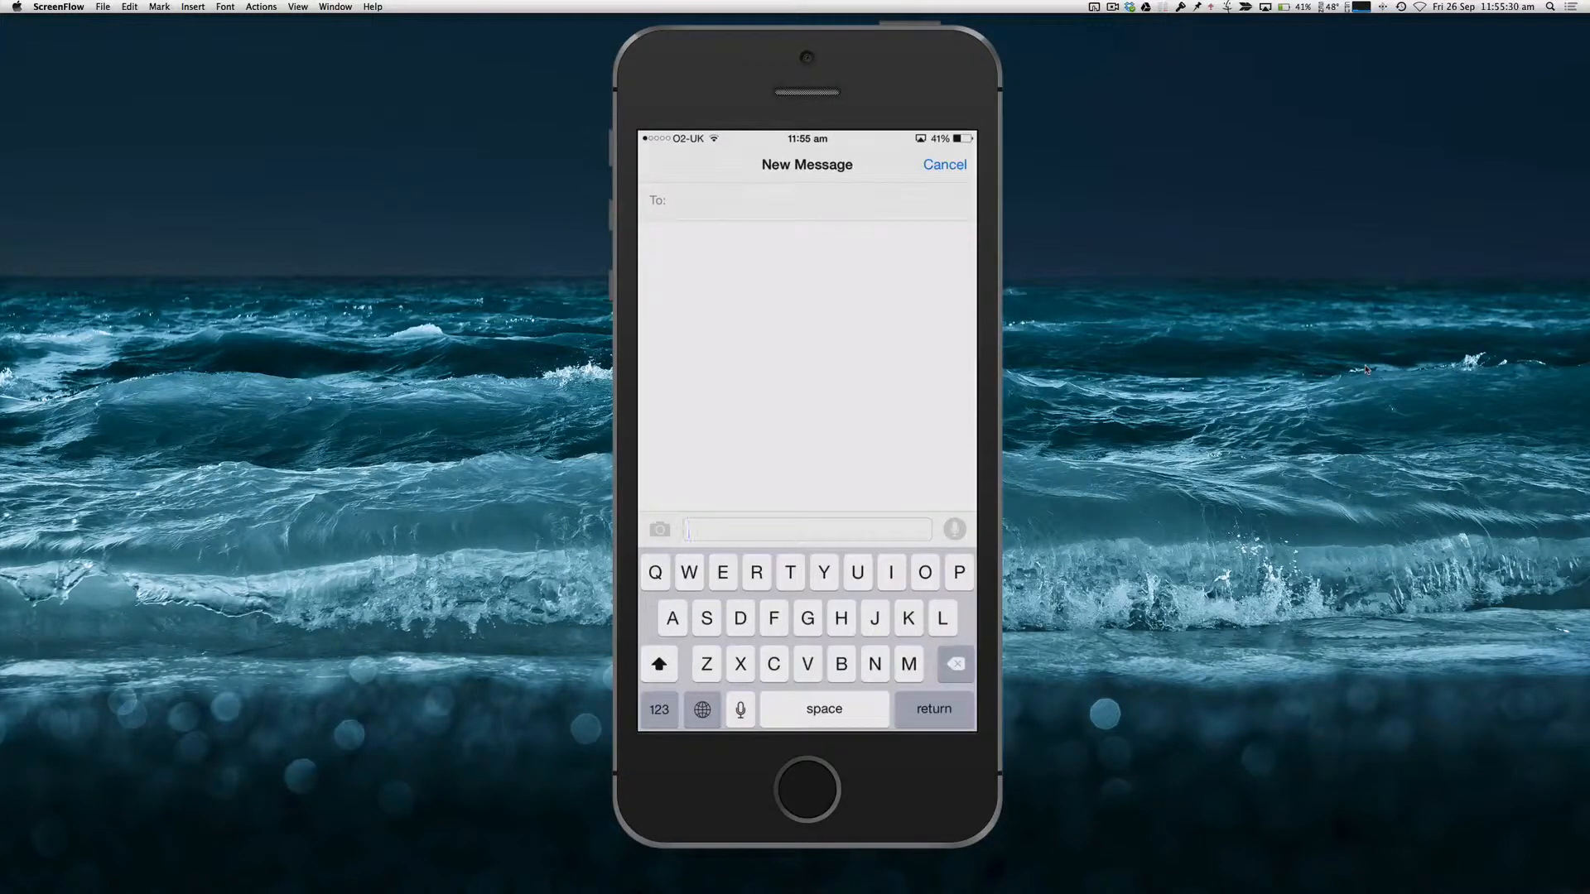
# - Enter 'Iph' without suggestions, then reopen the globe popup to reach Predictive
pyautogui.write('Iph')
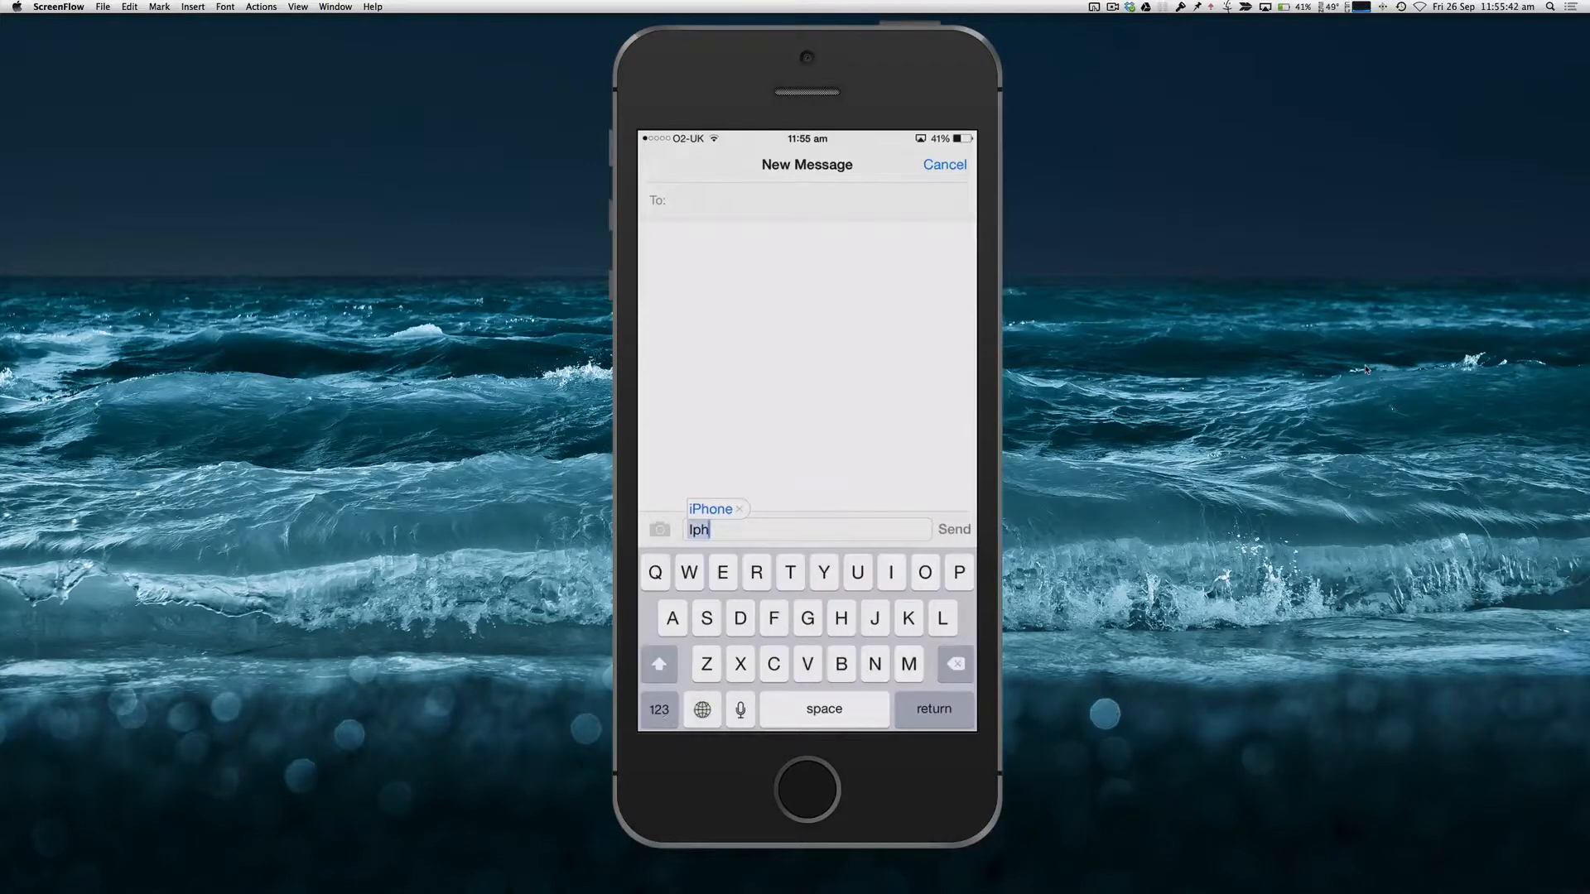
pyautogui.click(702, 709)
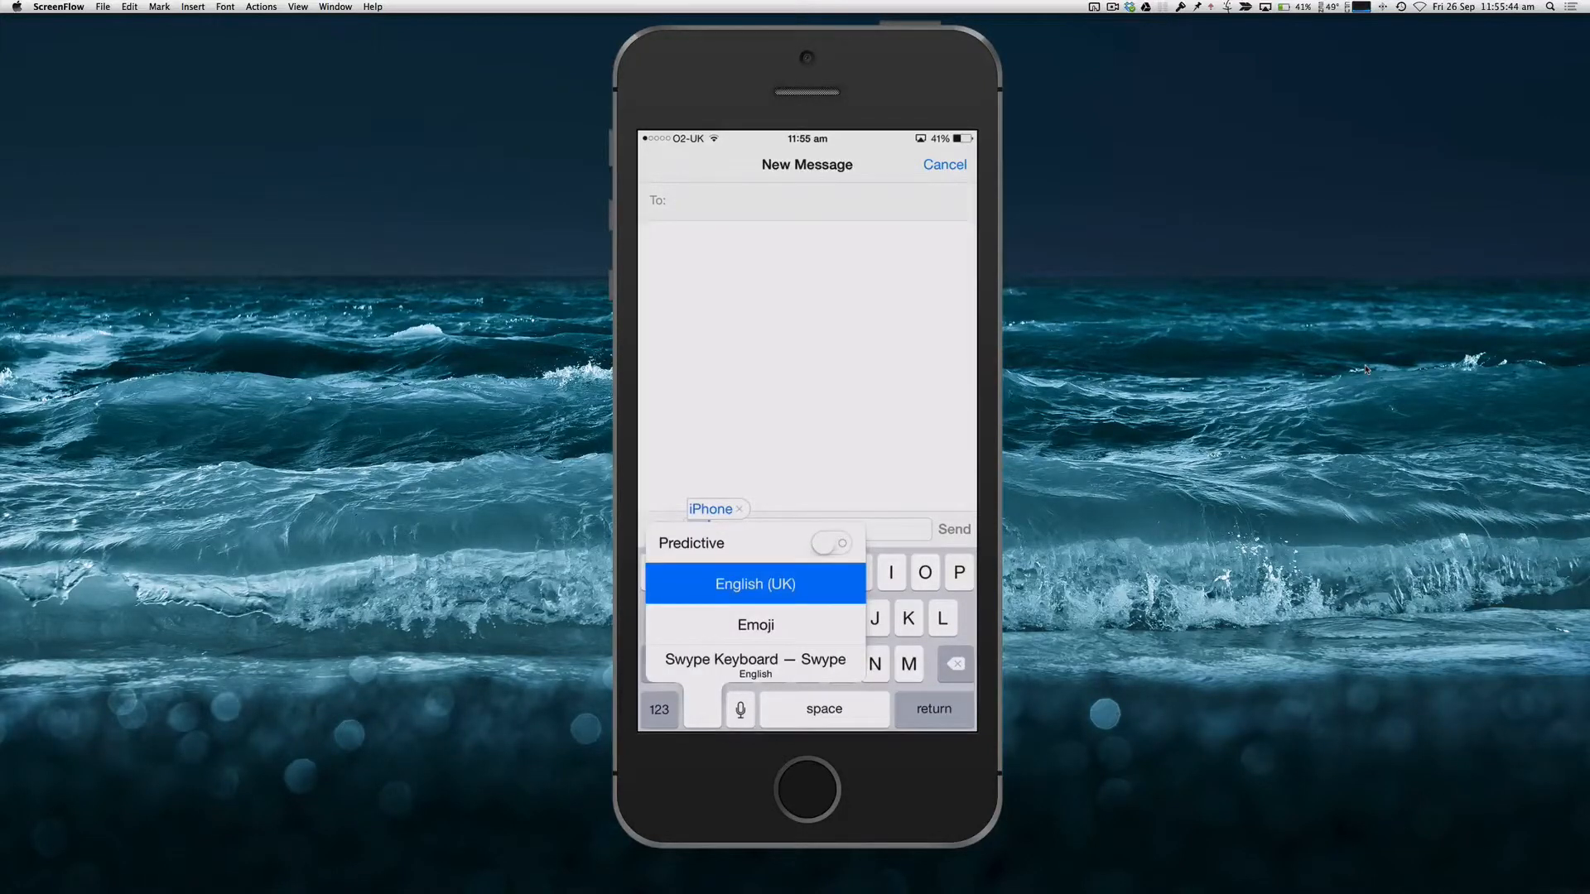